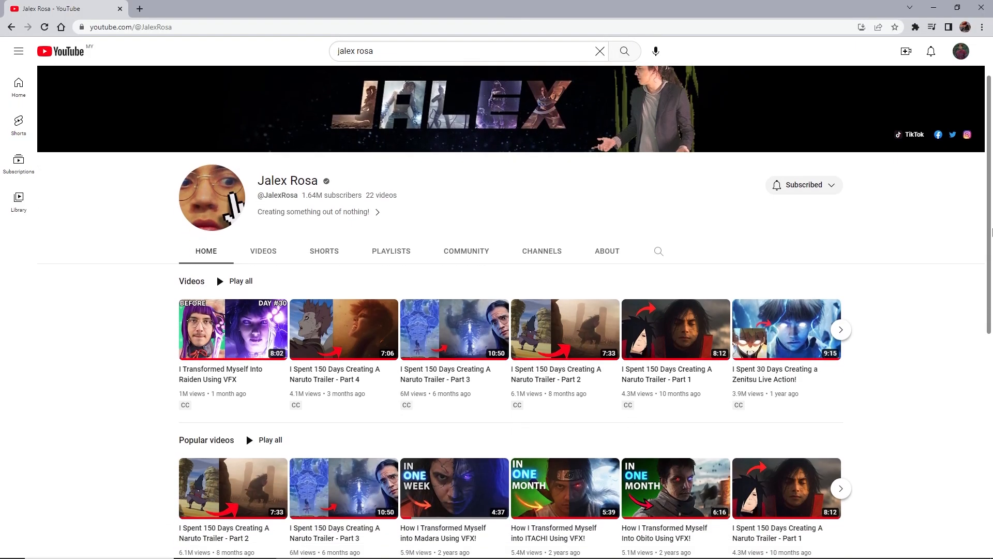
Go from Jalex Rosa's YouTube channel to Diego Woods' channel and view his videos.
{"action": "left_click", "coordinate": [675, 487]}
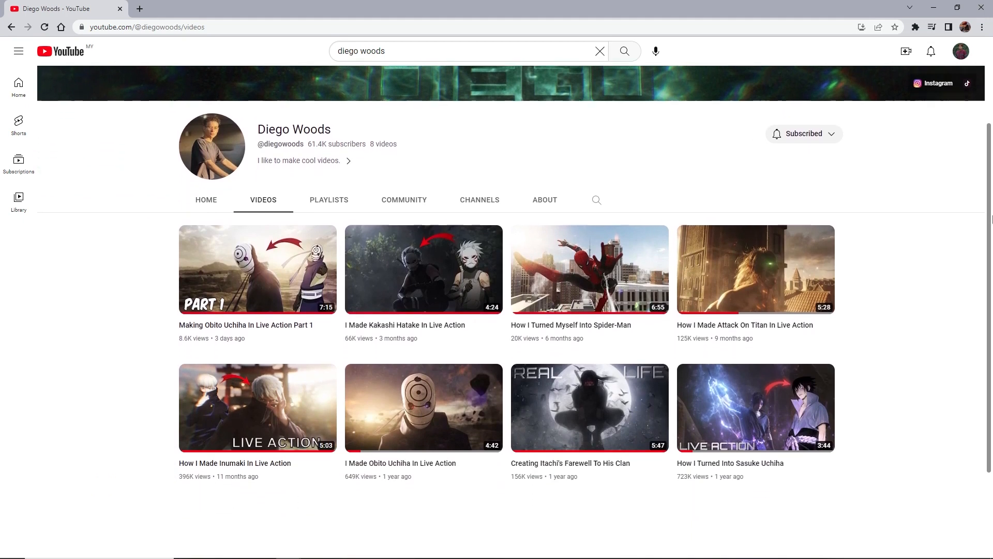
{"action": "left_click", "coordinate": [257, 268]}
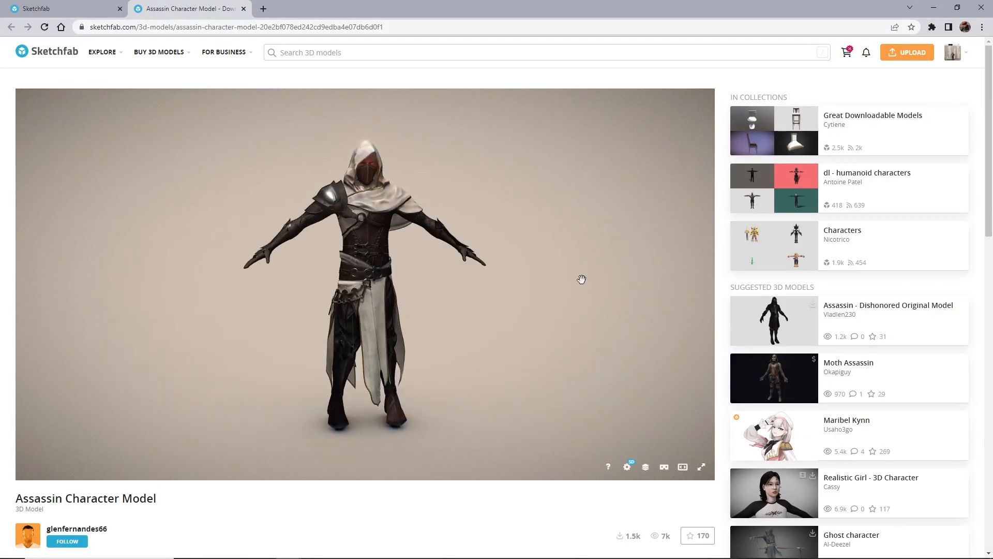
Open the Assassin Character Model on Sketchfab in the interactive 3D viewer.
{"action": "left_click", "coordinate": [646, 466]}
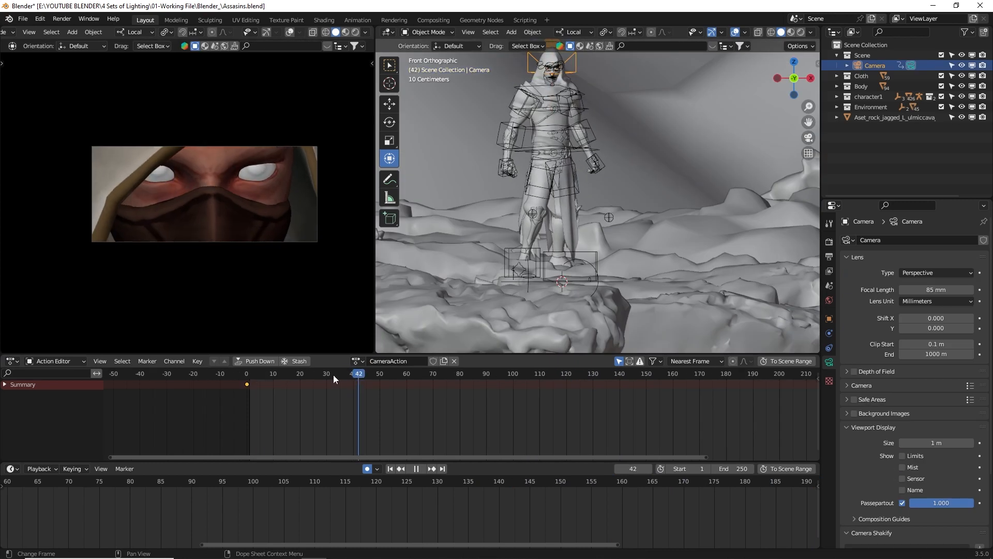
Scrub the timeline to frame 42 and select the cloth2 hood mesh for editing.
{"action": "left_click", "coordinate": [433, 373]}
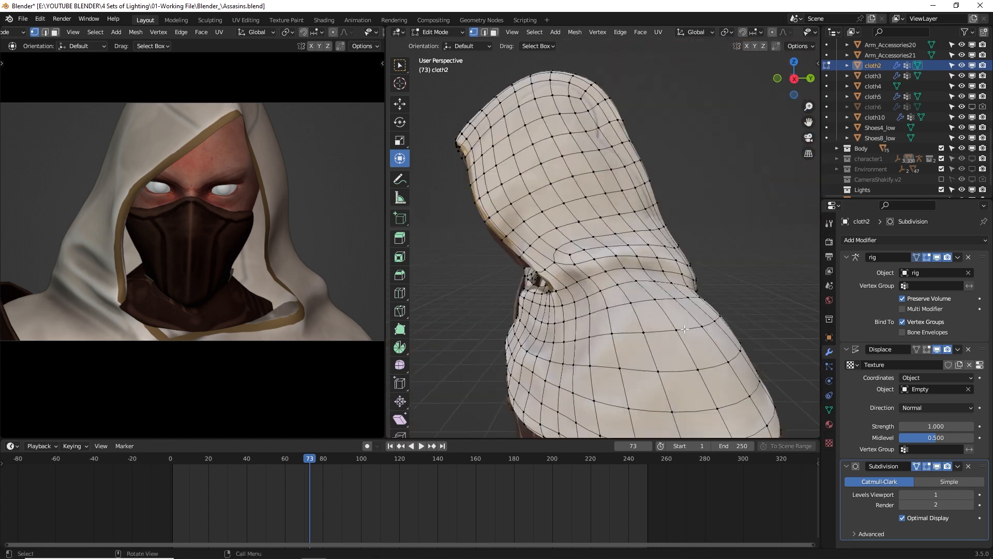
{"action": "left_click", "coordinate": [420, 446]}
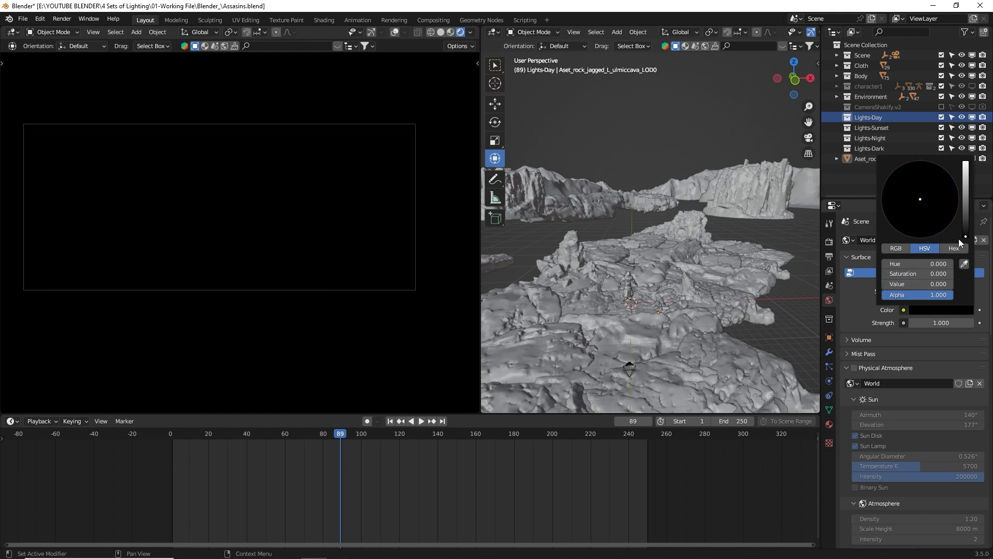
Make the world color black, add a sun light, and enable its shadows.
{"action": "left_click", "coordinate": [563, 32]}
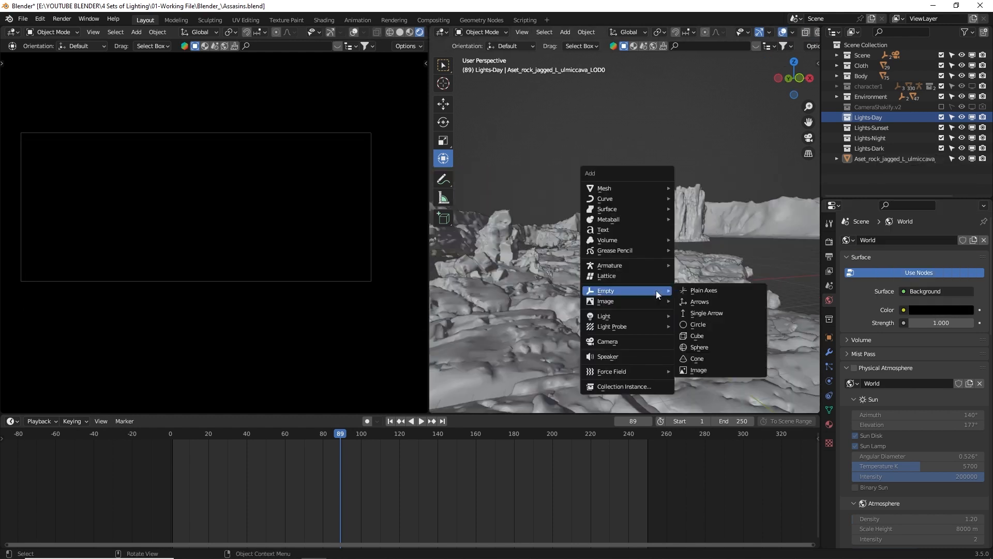
{"action": "left_click", "coordinate": [603, 316]}
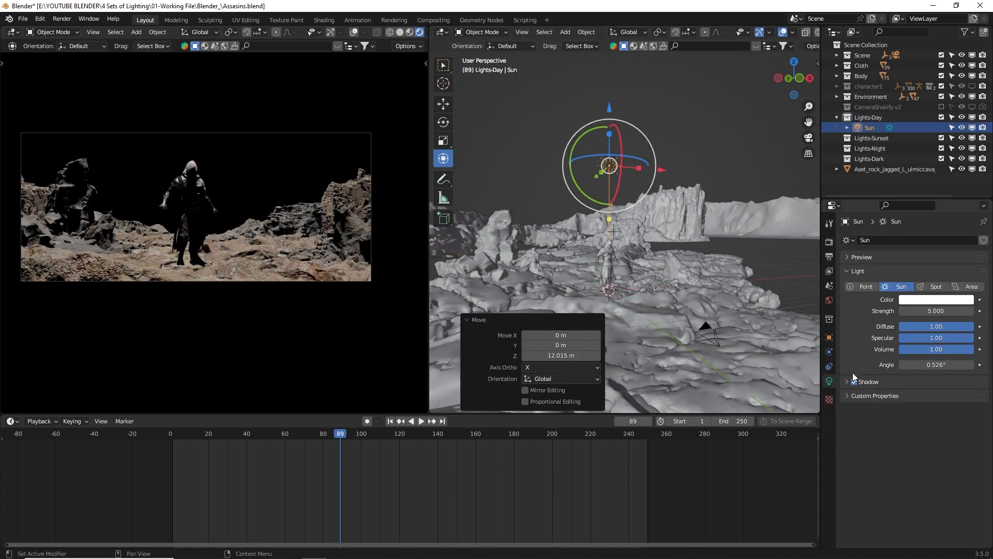
{"action": "left_click", "coordinate": [846, 381]}
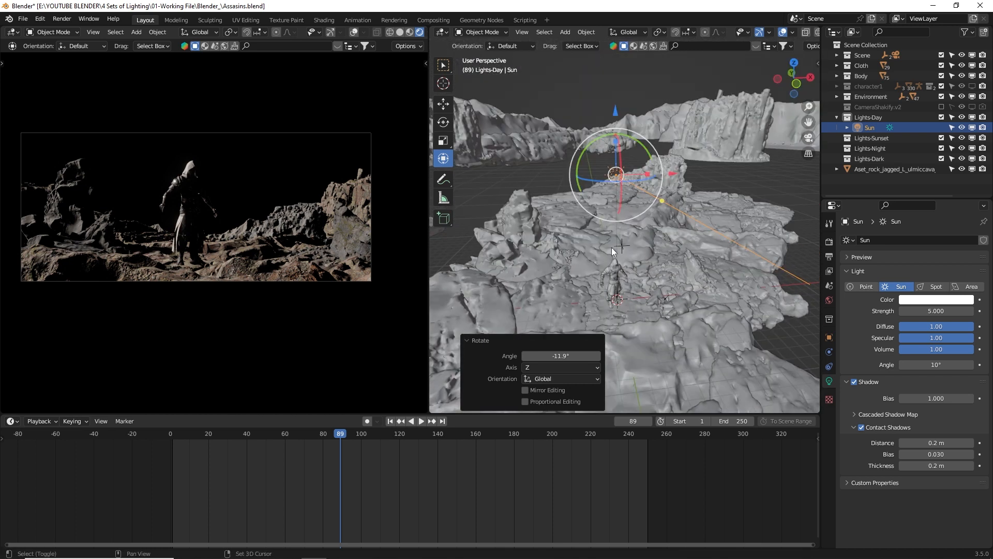
{"action": "key", "text": "shift+d"}
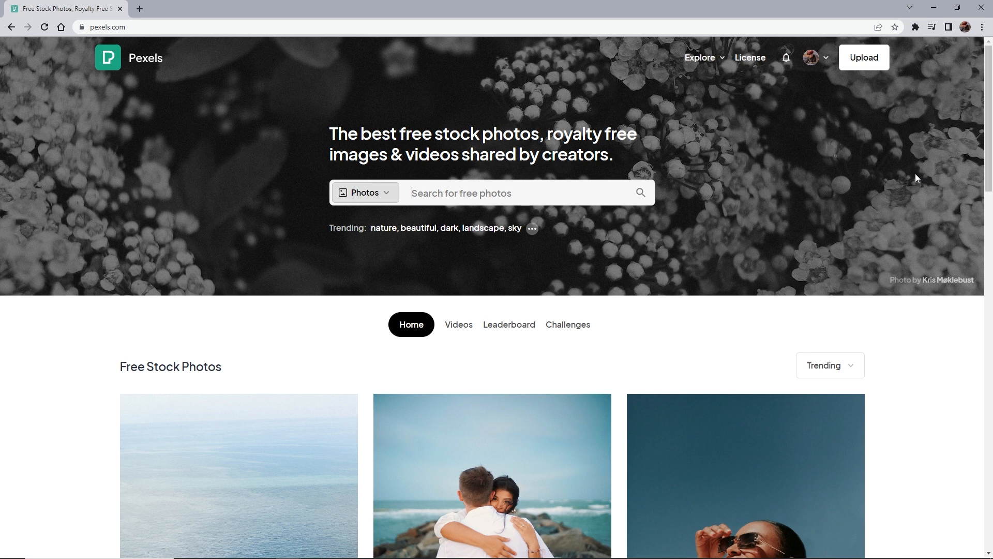
Search Pexels for 'sky landscape' photos and browse the results.
{"action": "left_click", "coordinate": [506, 192]}
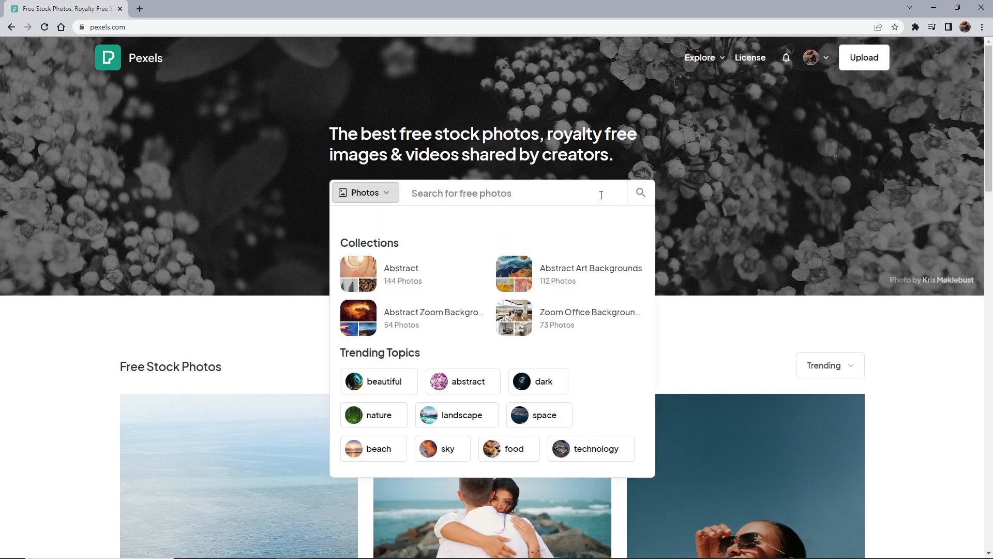
{"action": "type", "text": "s"}
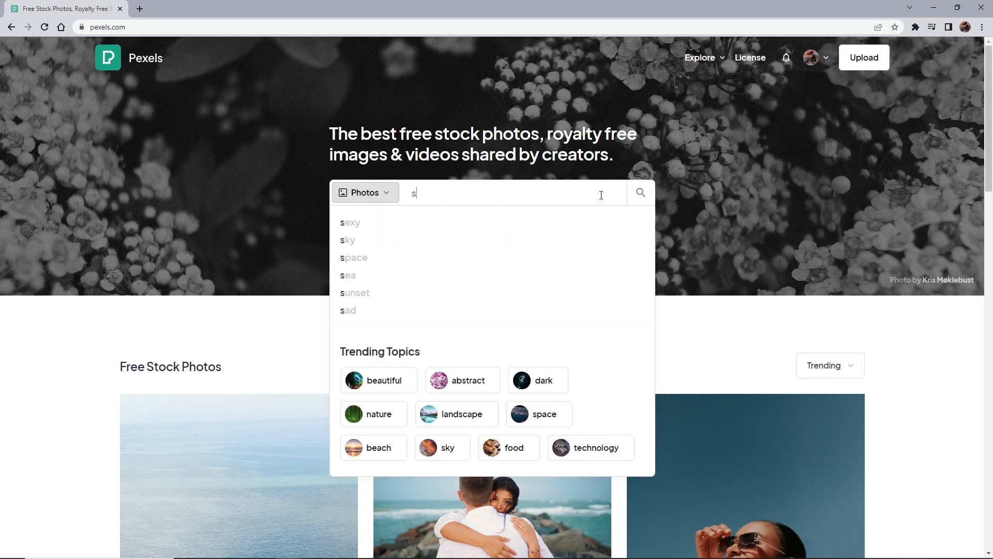
{"action": "type", "text": "ky landsc"}
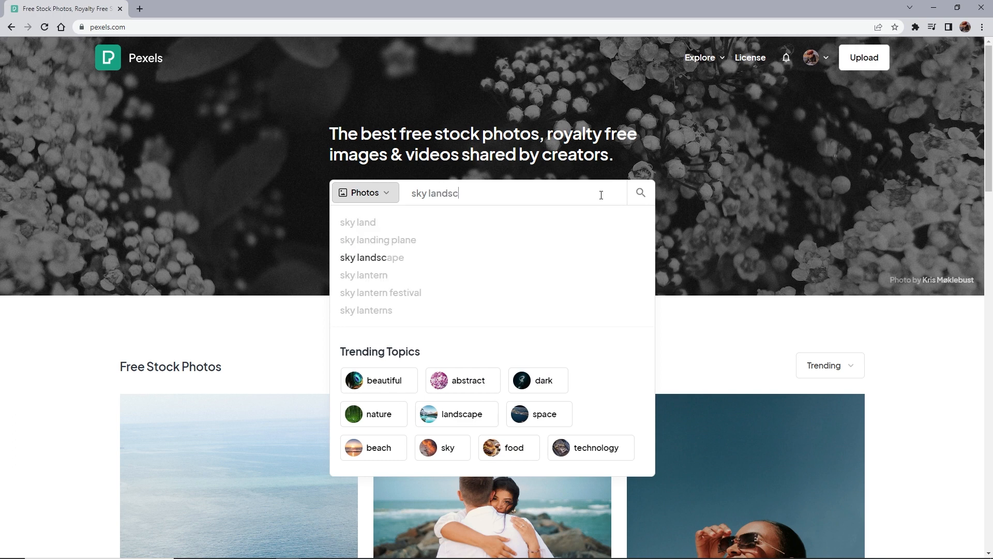
{"action": "left_click", "coordinate": [371, 258]}
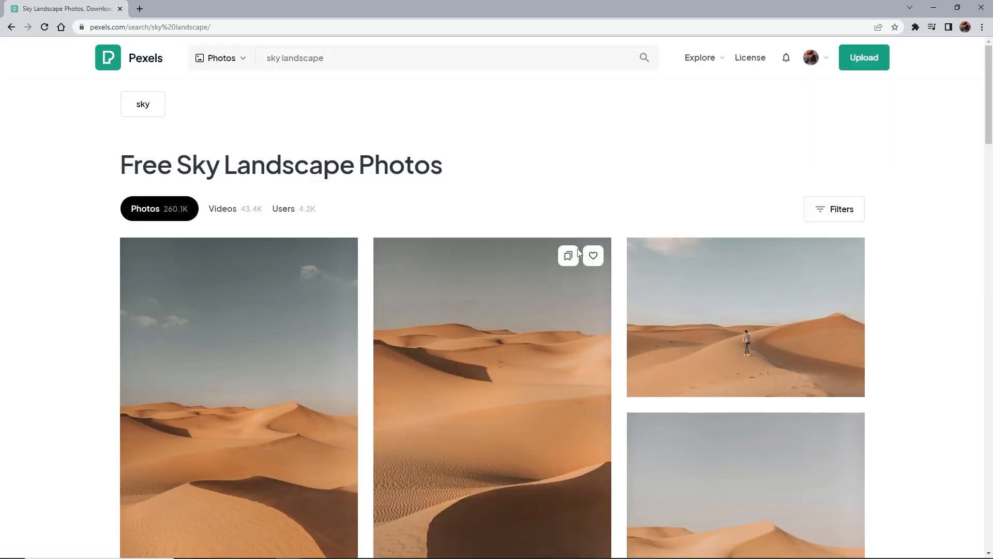
{"action": "scroll", "scroll_direction": "down", "scroll_amount": 3}
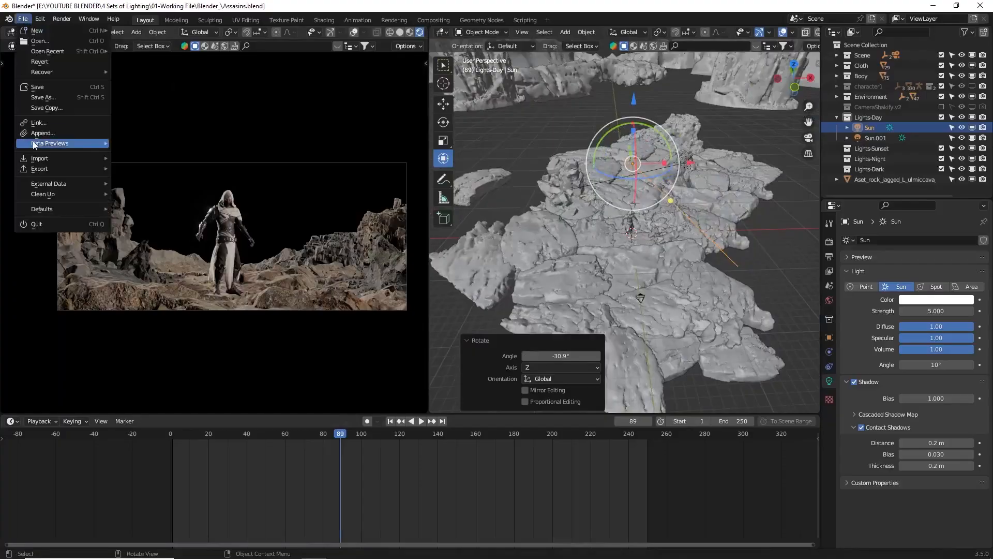
Choose the ocean JPG in Import Images as Planes with Material Type set to Emit.
{"action": "left_click", "coordinate": [40, 158]}
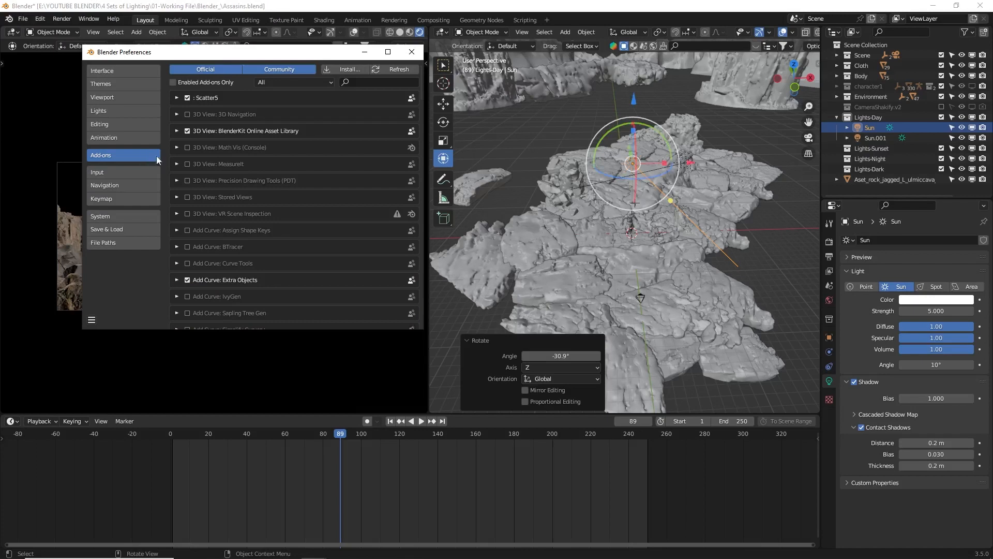
{"action": "type", "text": "image"}
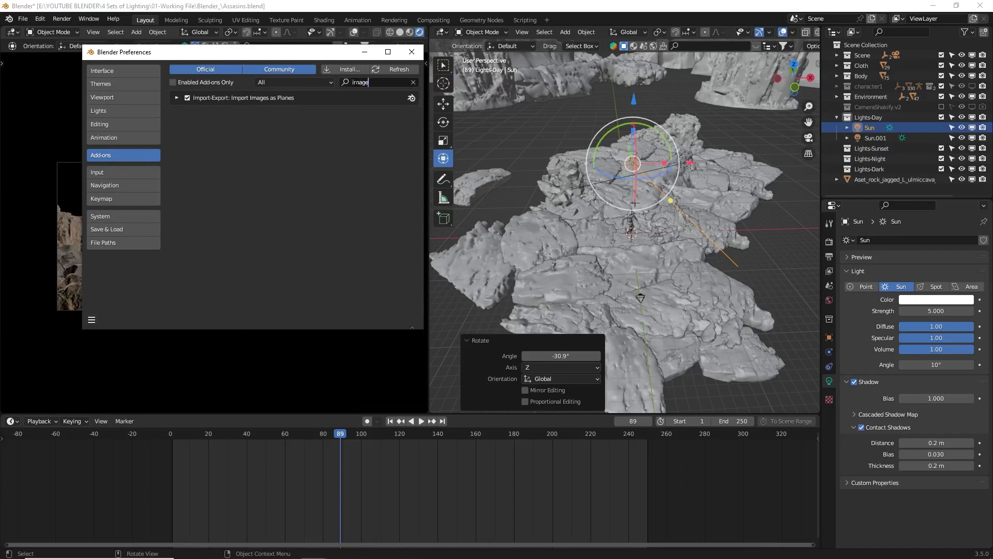
{"action": "left_click", "coordinate": [22, 18]}
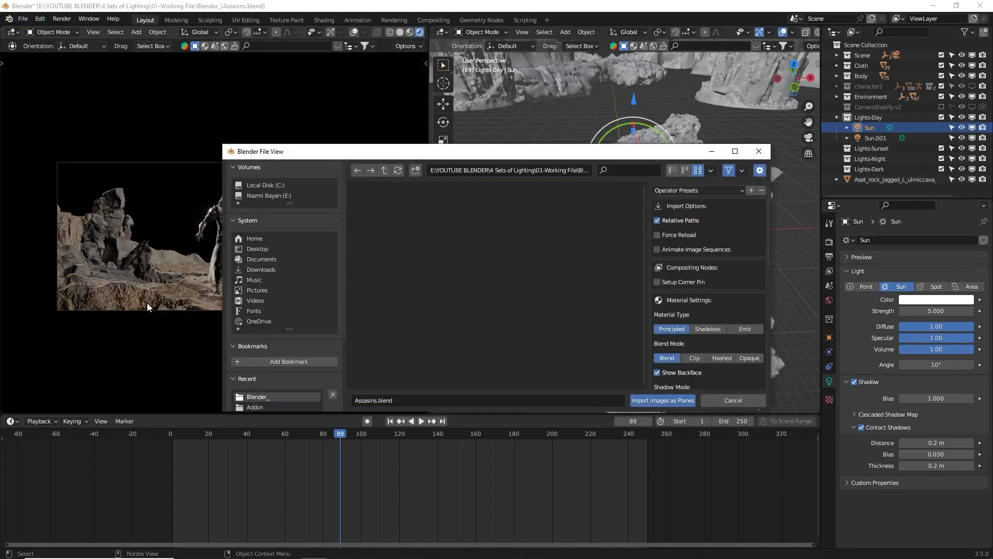
{"action": "left_click", "coordinate": [465, 220]}
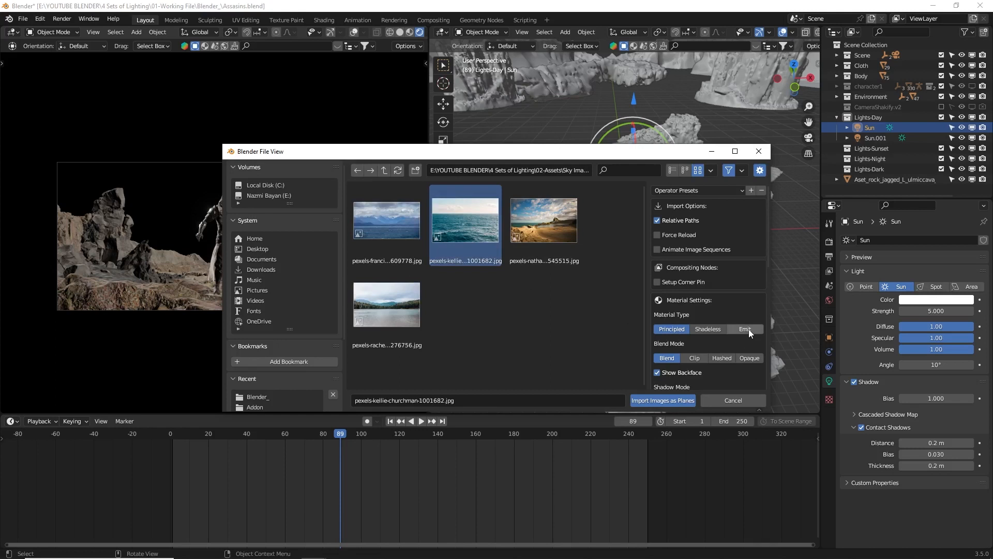
{"action": "left_click", "coordinate": [745, 329]}
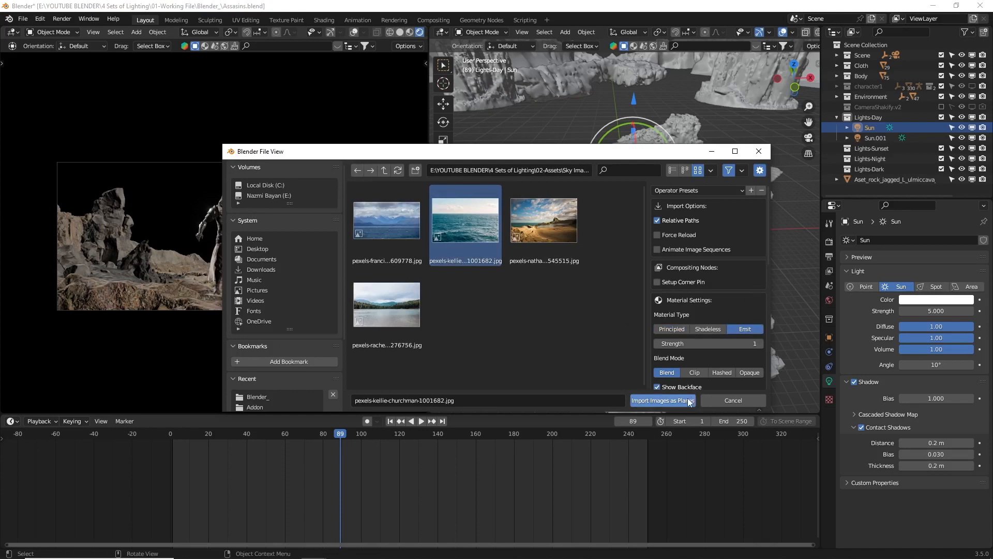
Import the ocean photo plane, raise camera Clip End, and push the plane far back.
{"action": "left_click", "coordinate": [662, 400]}
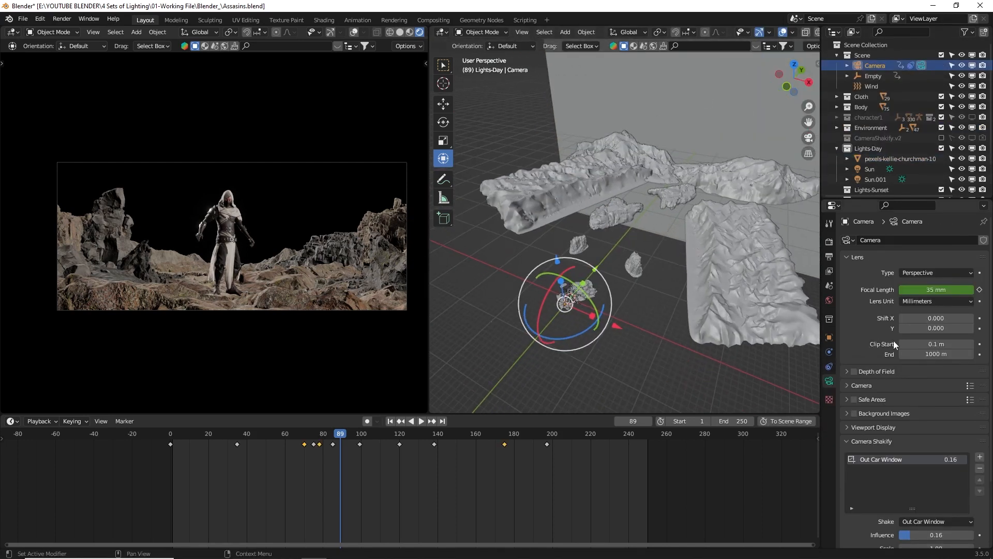
{"action": "double_click", "coordinate": [935, 354]}
{"action": "type", "text": "0"}
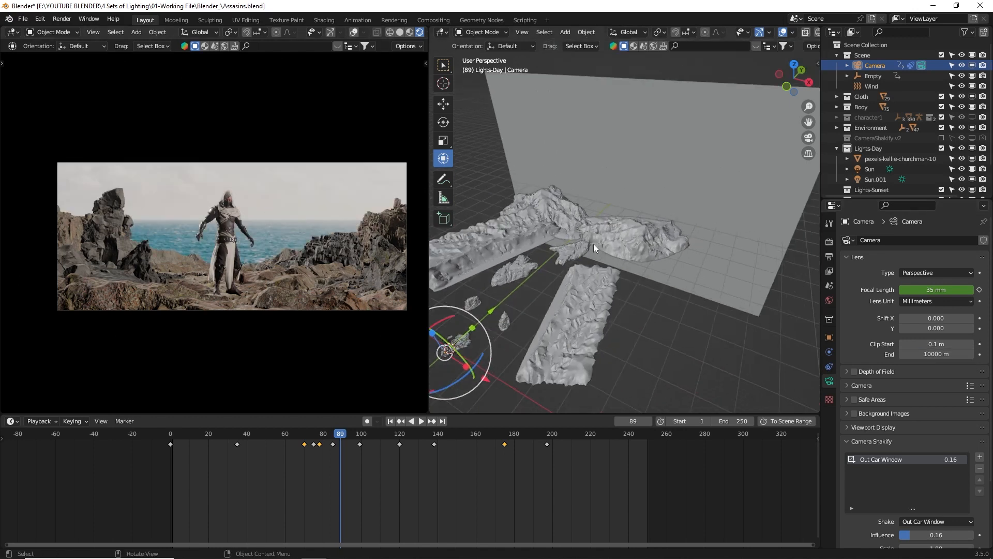
{"action": "left_click", "coordinate": [900, 158]}
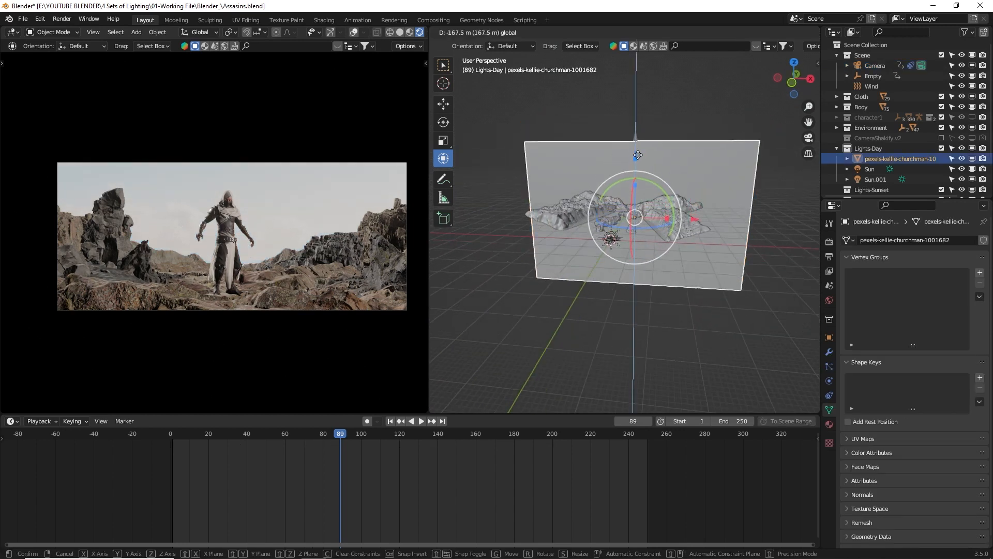
{"action": "left_click", "coordinate": [621, 183]}
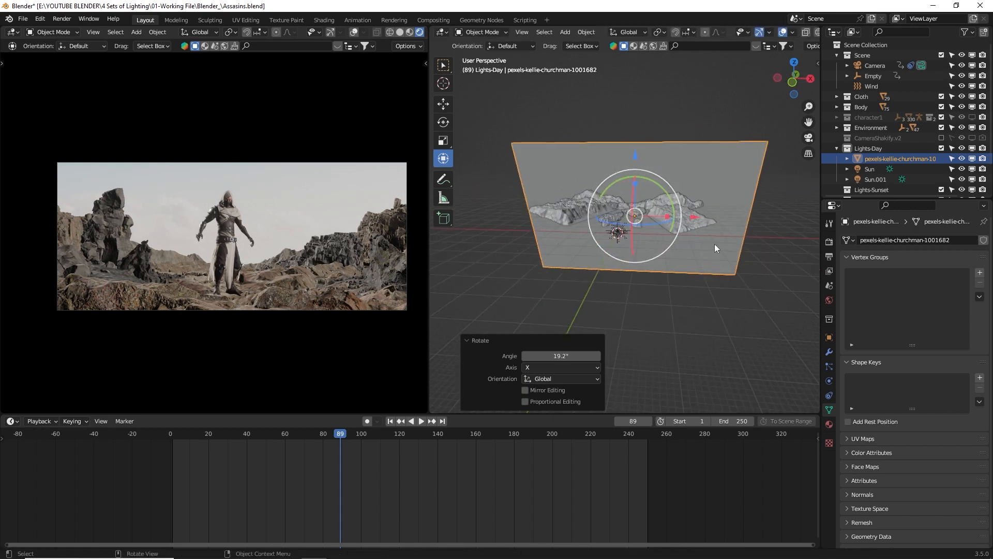
{"action": "key", "text": "s"}
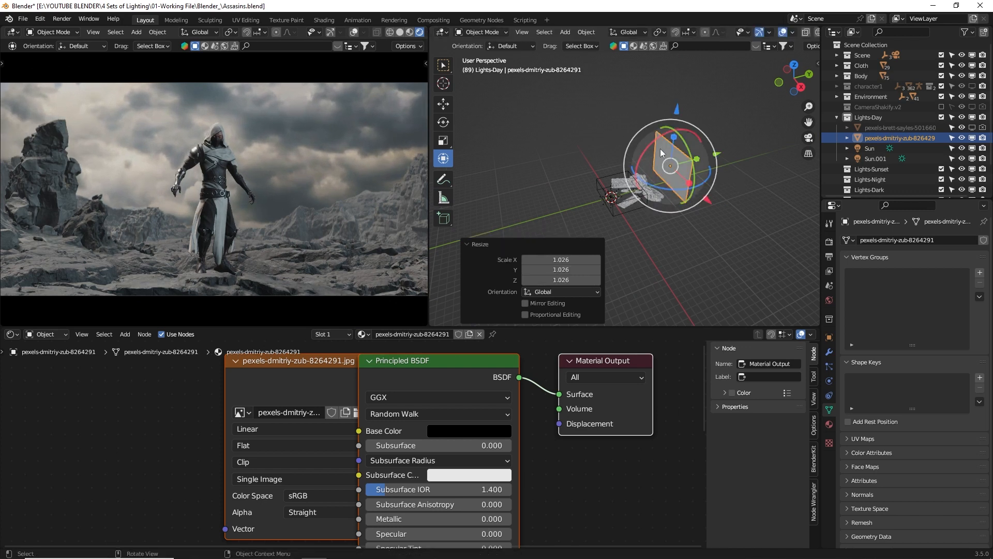
Tint Sun.001 muted blue (H 0.535, S 0.395, V 0.42) at strength 2.
{"action": "key", "text": "r"}
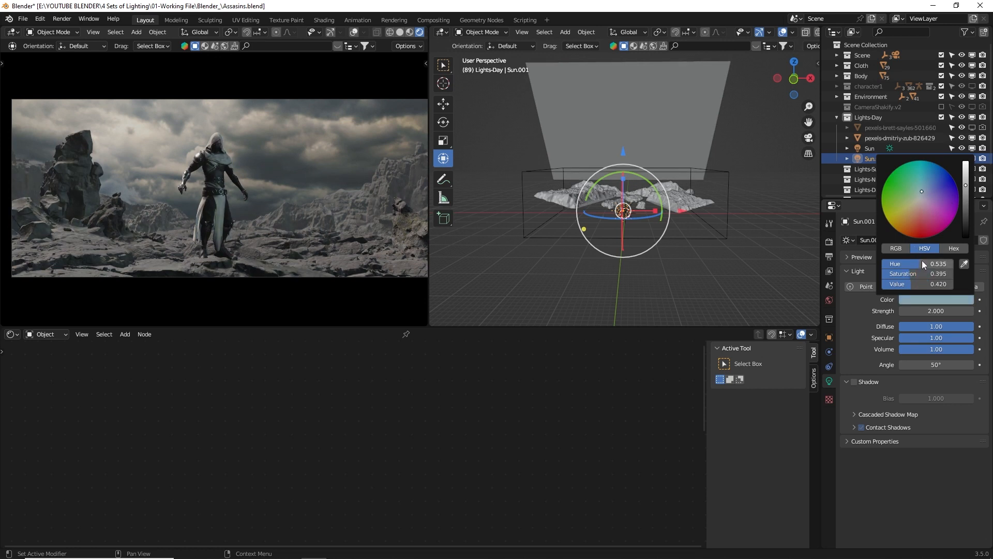
Rotate Sun.001 about 111° around the Z axis.
{"action": "left_click", "coordinate": [741, 239]}
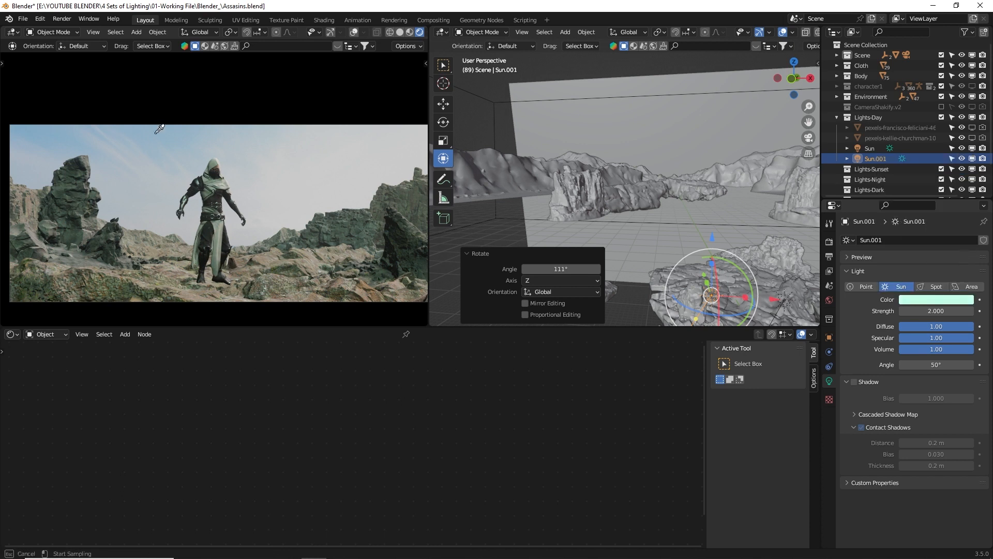
{"action": "left_click", "coordinate": [436, 263]}
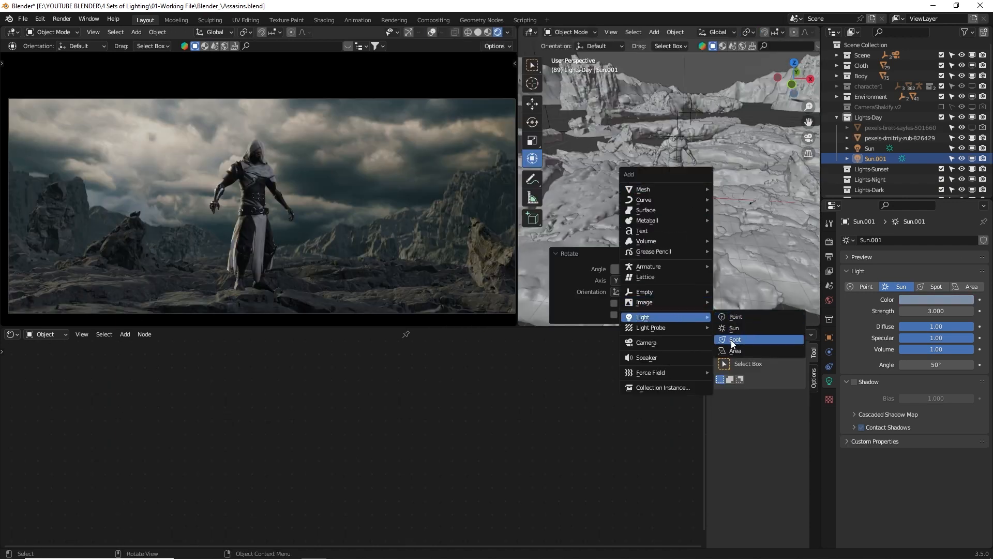
Add a raised 5000 W spot light with 67.7° size, blend 1.0 and contact shadows.
{"action": "left_click", "coordinate": [736, 340]}
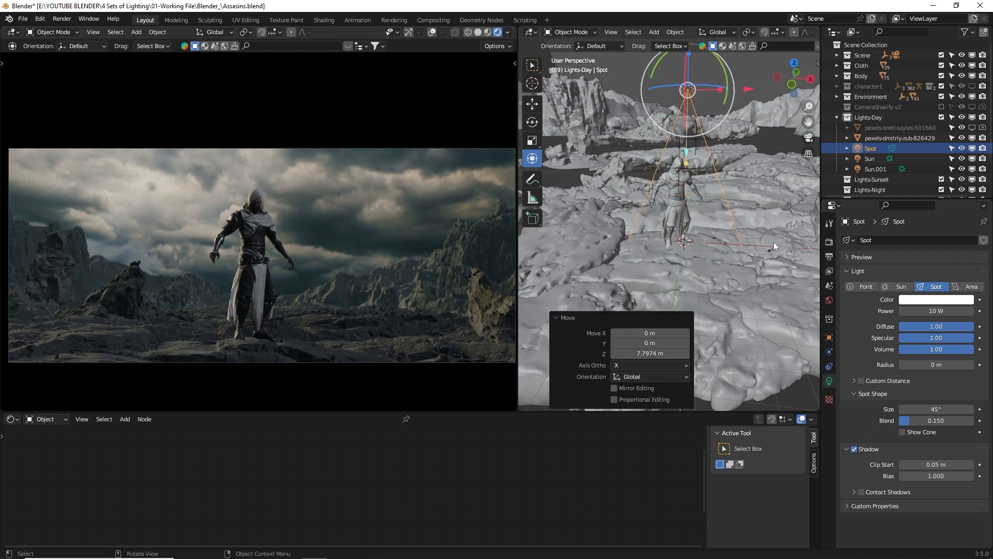
{"action": "key", "text": "s"}
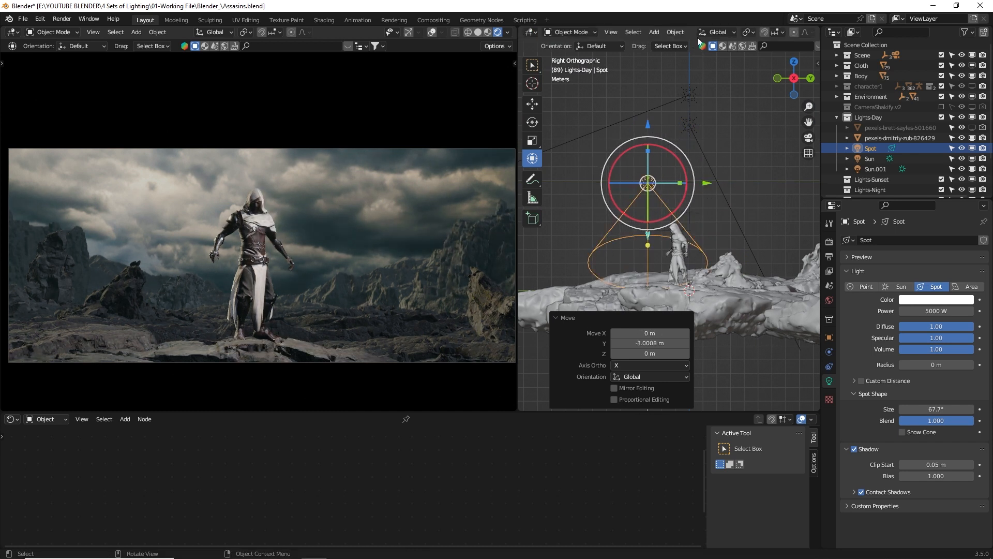
{"action": "key", "text": "r"}
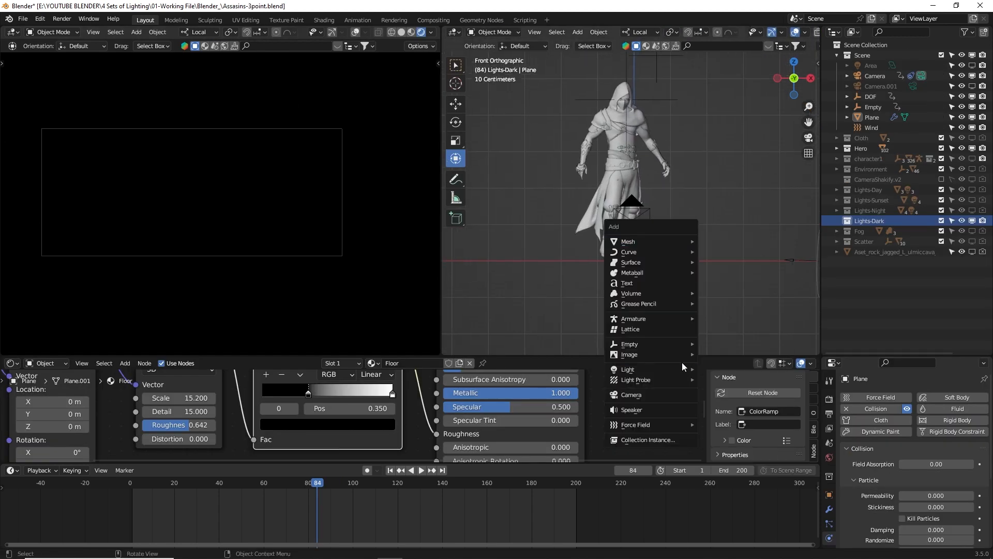
Add low fog volumes with Principled Volume and enable volumetric lighting and shadows.
{"action": "left_click", "coordinate": [628, 369]}
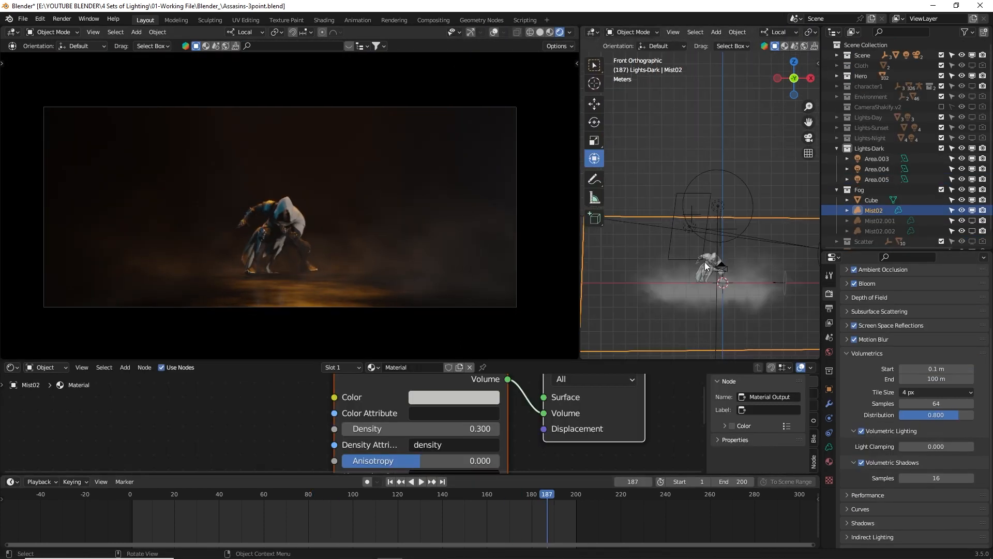
{"action": "left_click", "coordinate": [877, 179]}
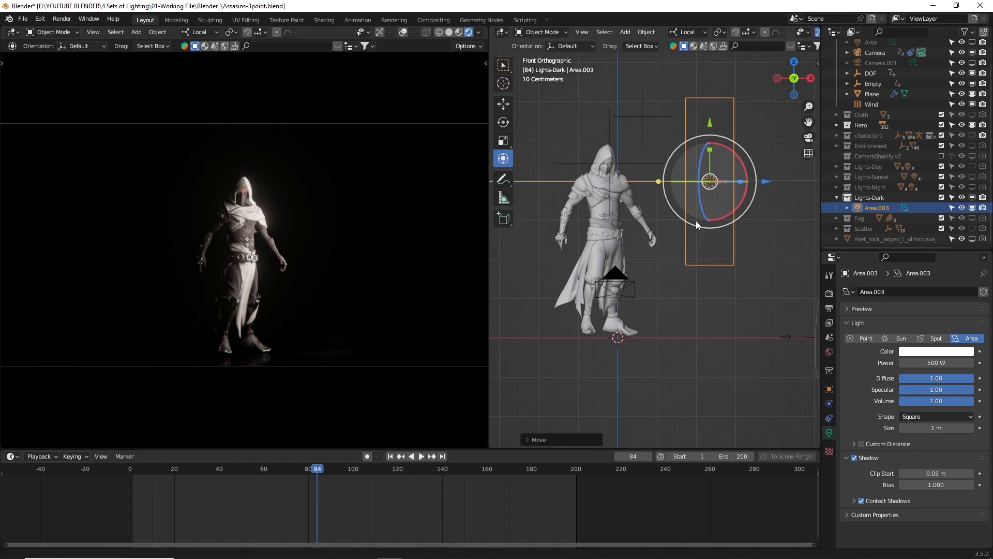
Confirm the 500 W square 1 m area light placed beside the assassin.
{"action": "left_click", "coordinate": [877, 217]}
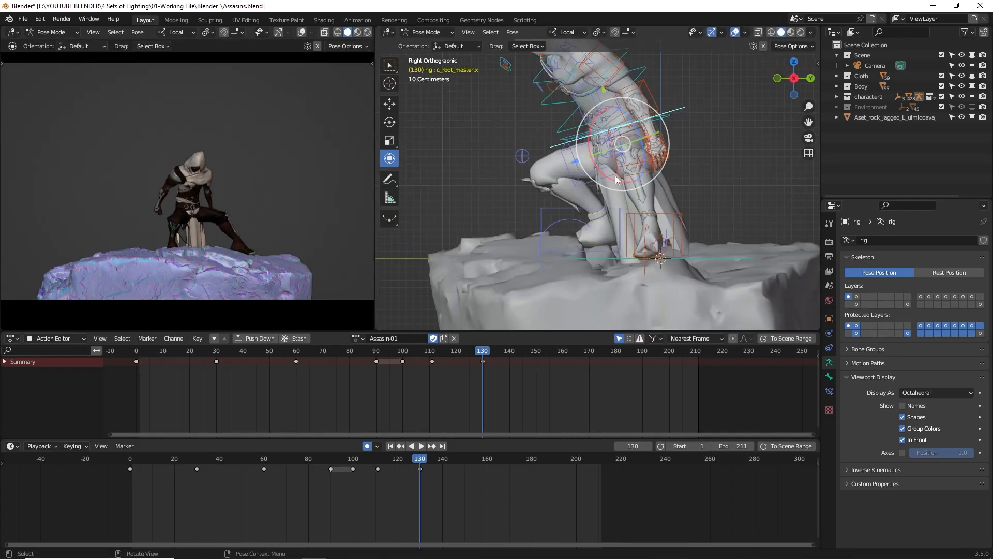
Move the c_hand_fk.l keyframes later in the Action Editor and play the animation.
{"action": "key", "text": "r"}
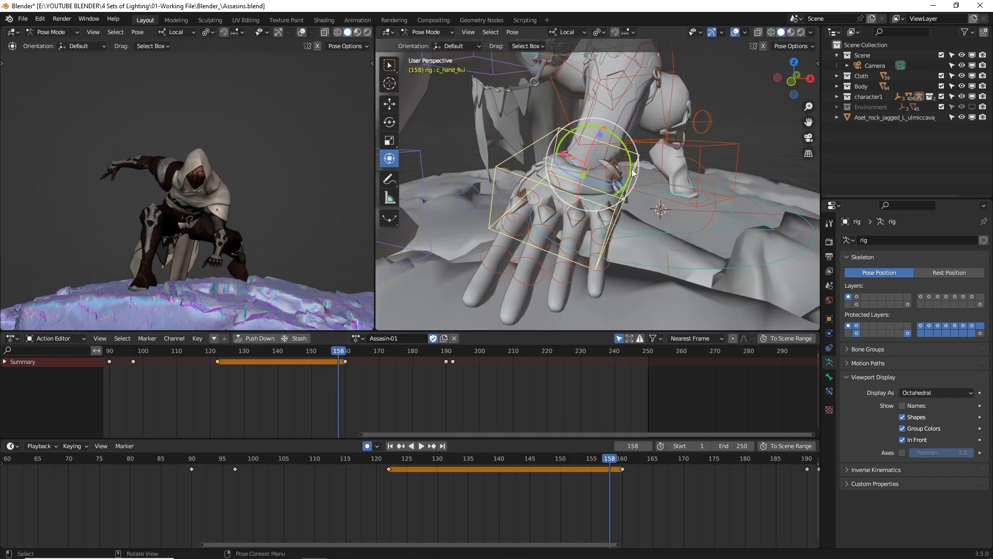
{"action": "left_click", "coordinate": [422, 445]}
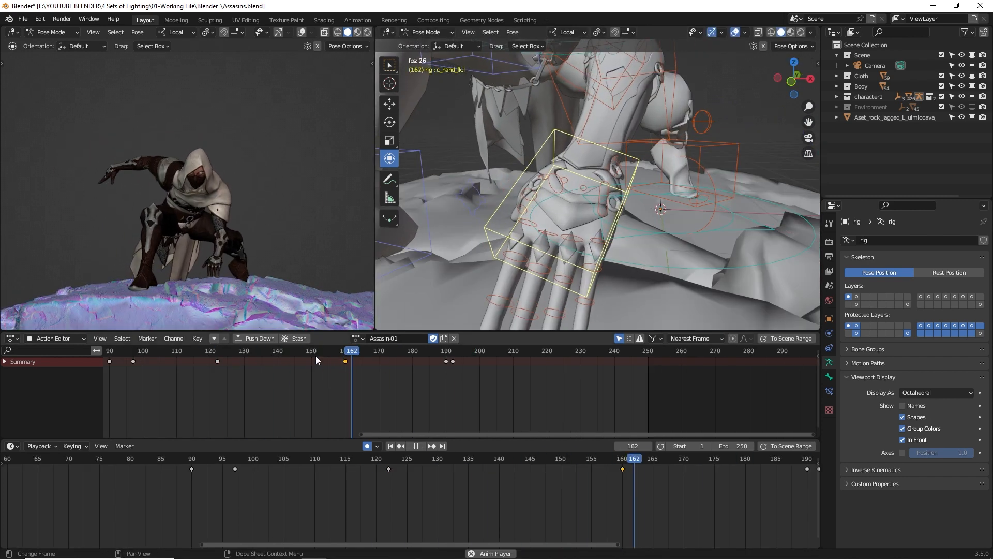